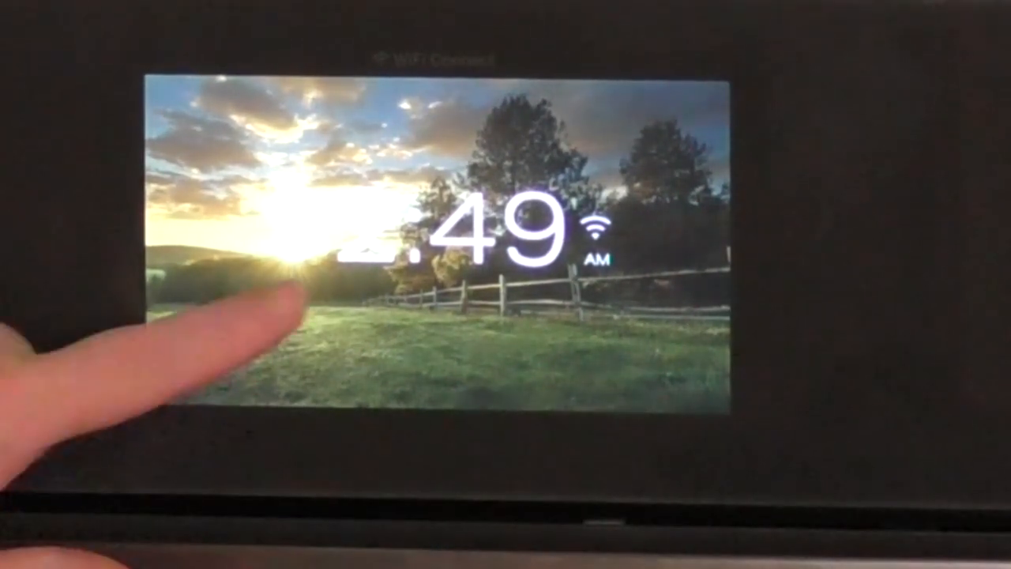
- Wake the display, browse the Upper Oven's Precision Cooking, Potatoes and Convection presets, then open More
click(285, 300)
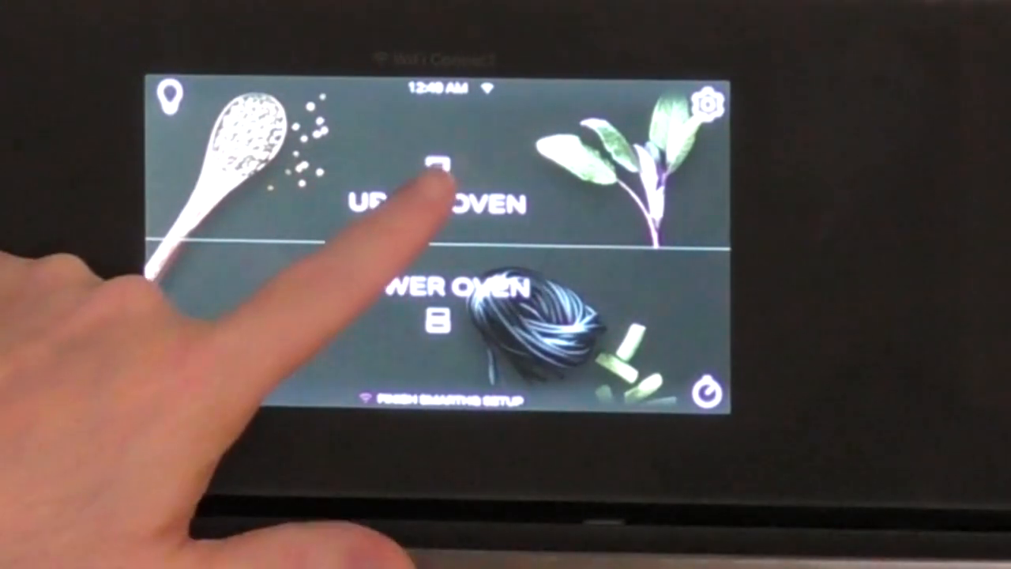
click(436, 201)
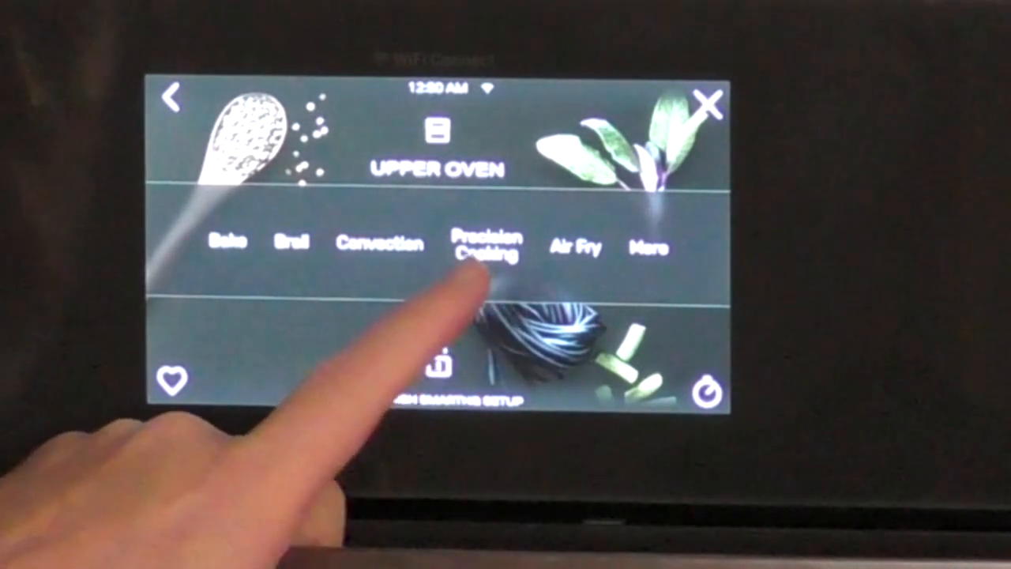
click(485, 245)
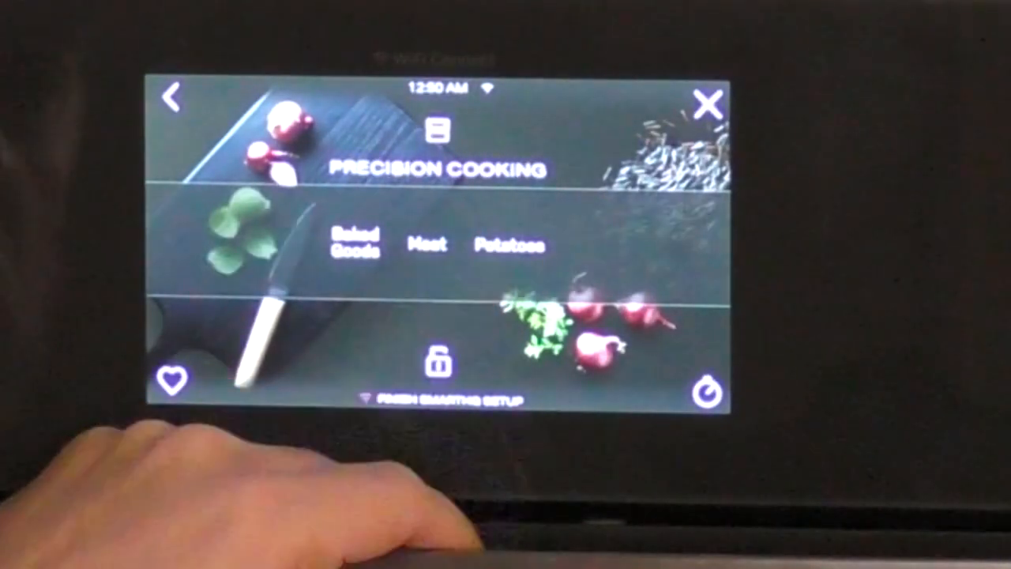
click(511, 244)
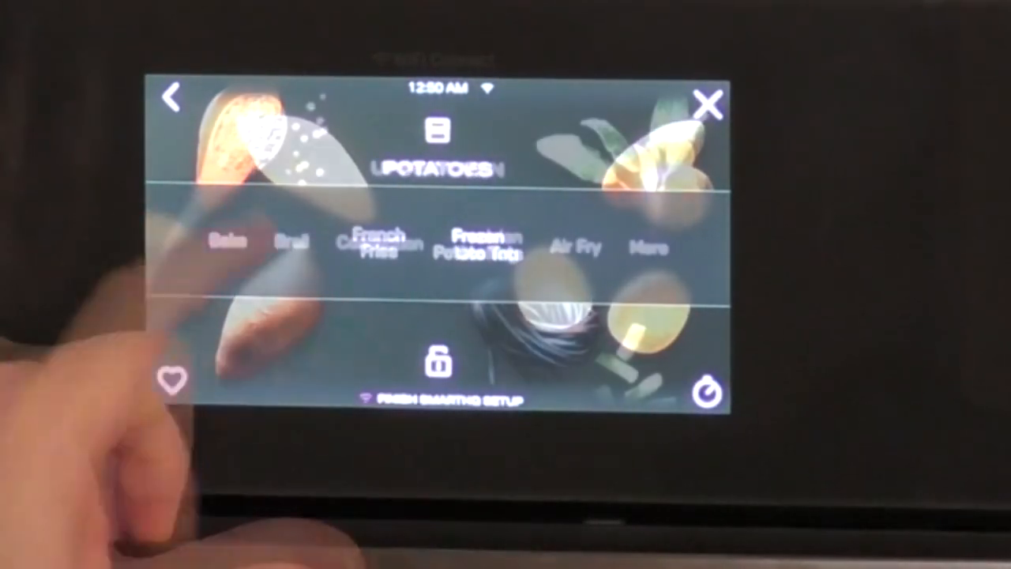
click(576, 246)
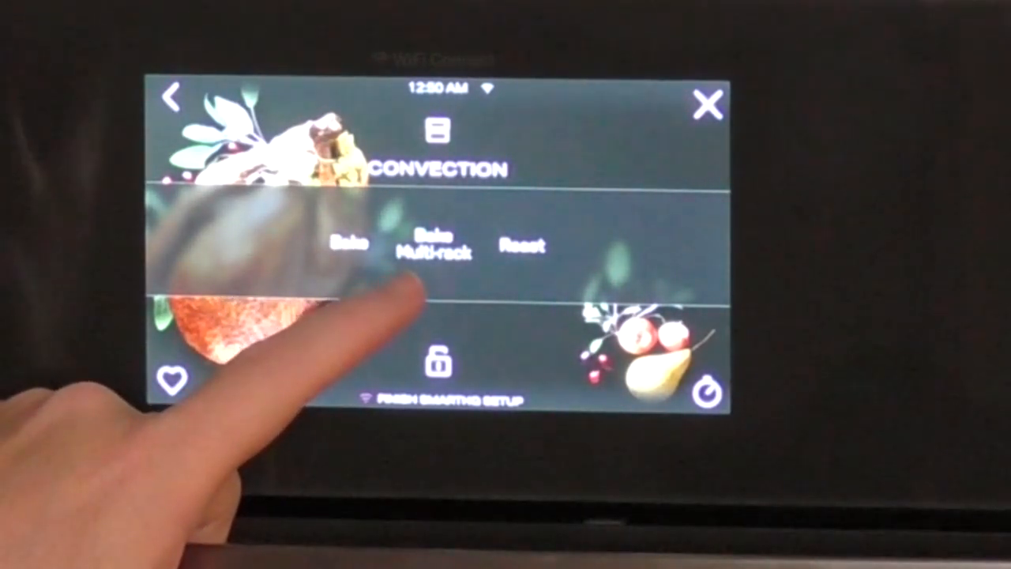
click(523, 245)
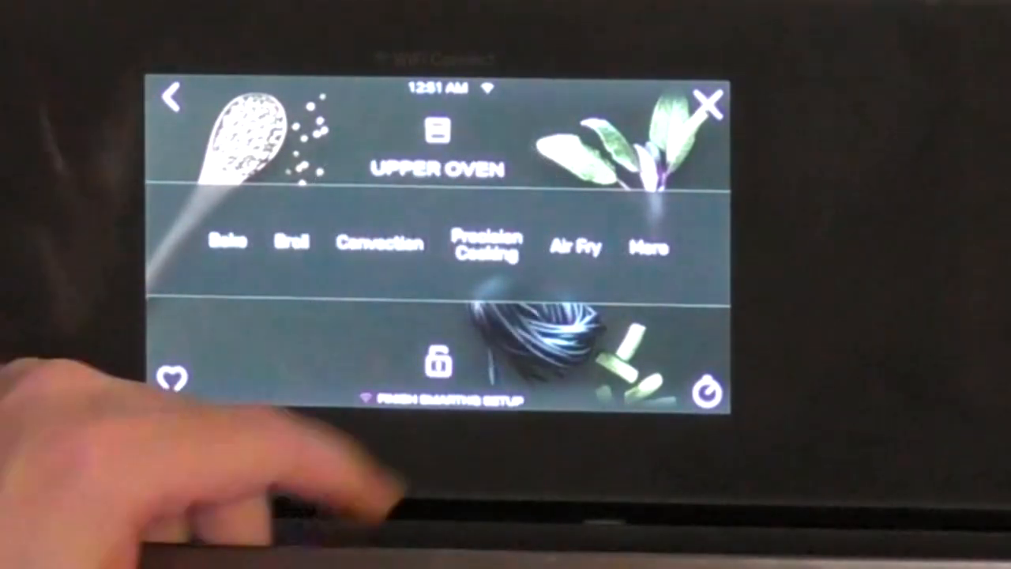
click(648, 245)
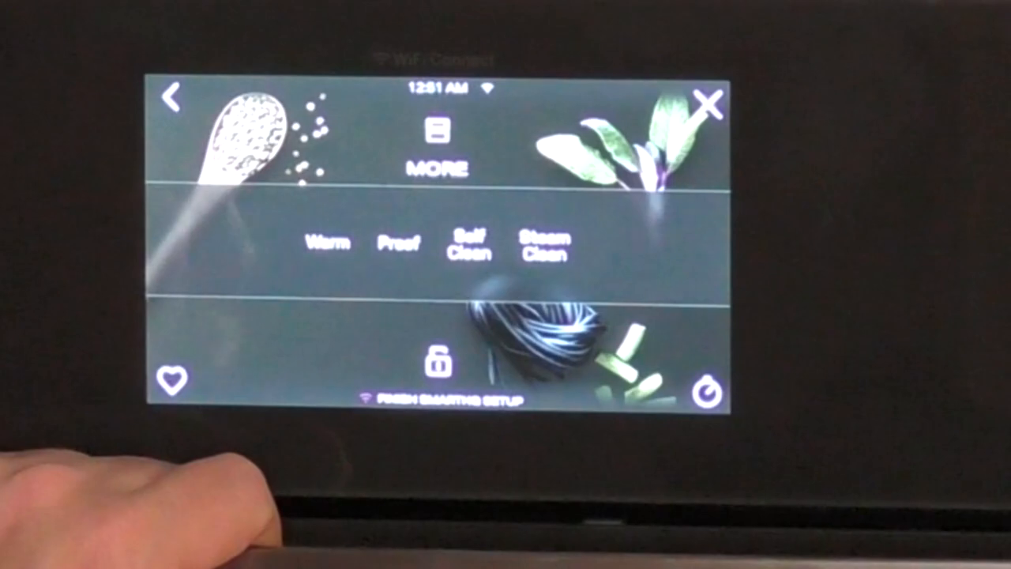
- View the Proof and Steam Clean modes, then return to the home screen
click(400, 243)
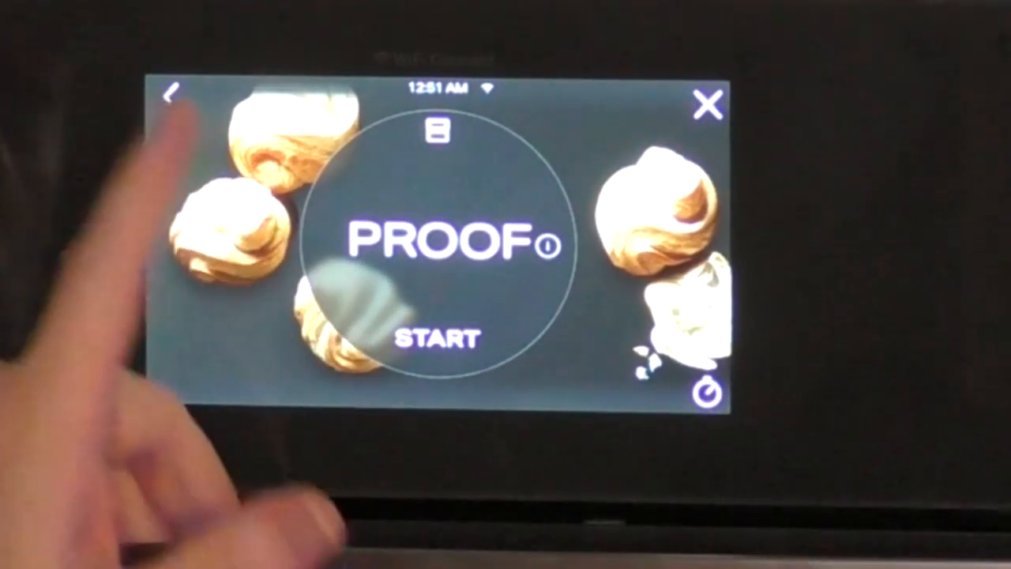
mouse_move(174, 103)
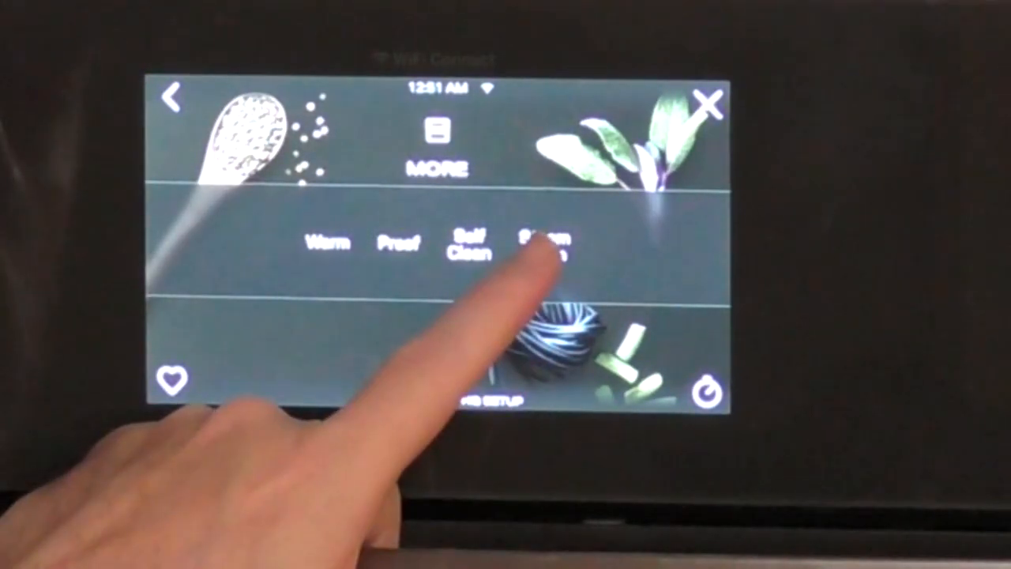
click(543, 245)
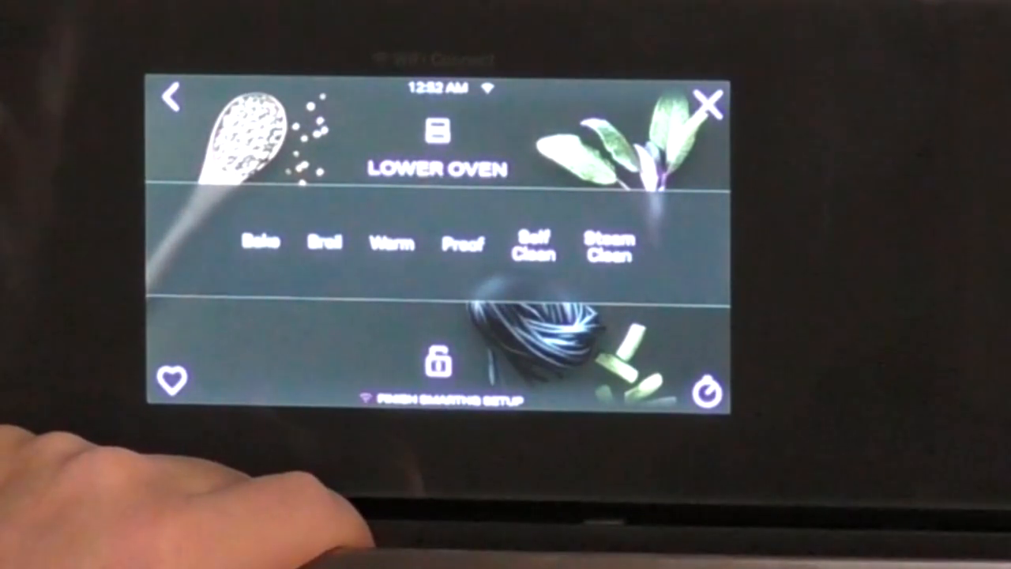
click(437, 365)
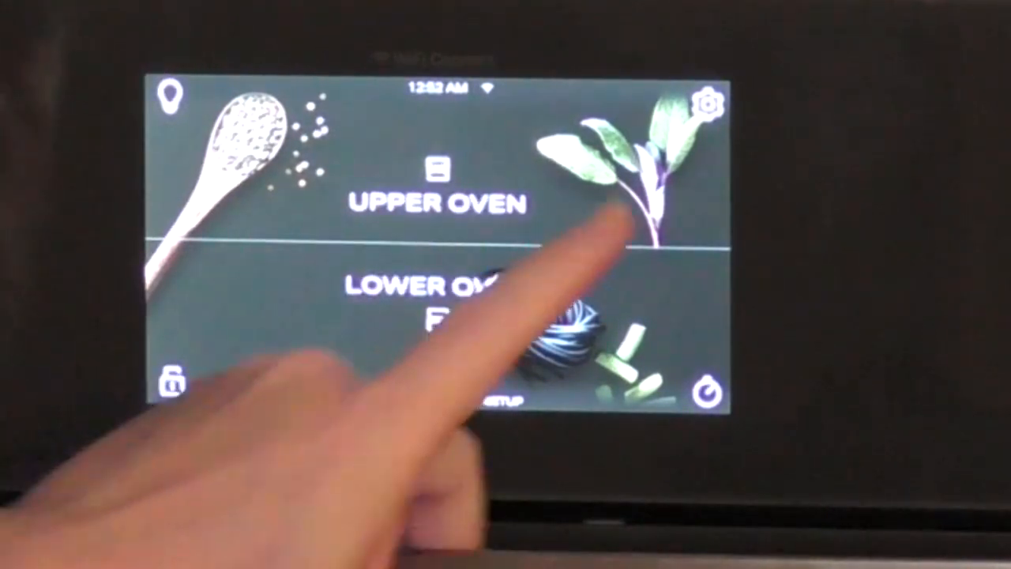
click(707, 99)
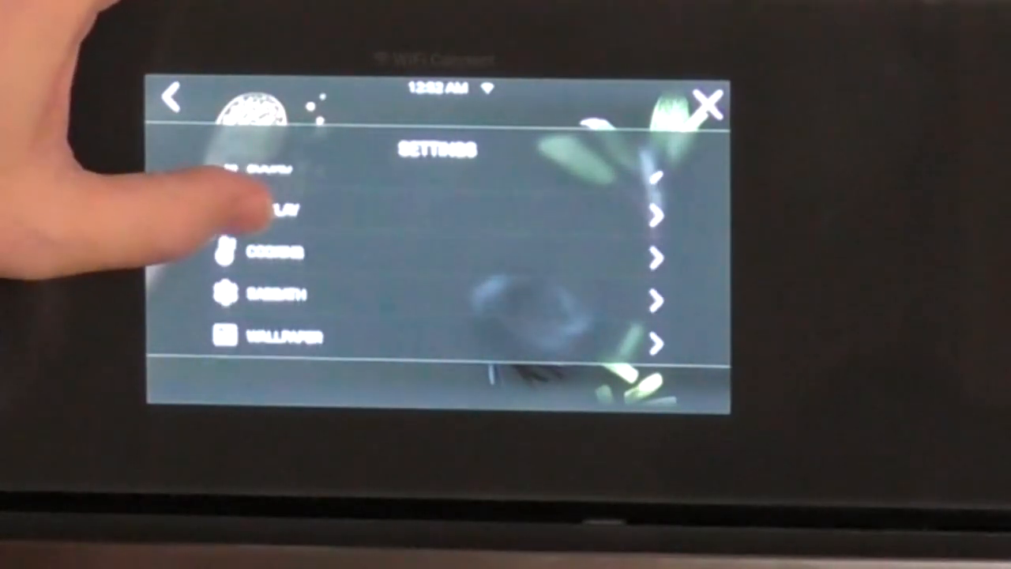
click(268, 252)
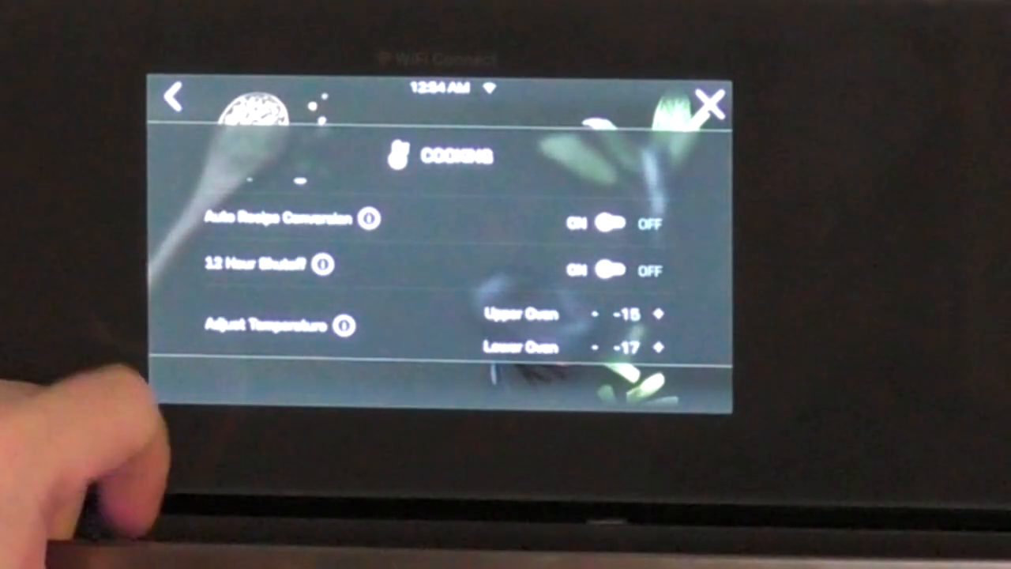
click(176, 99)
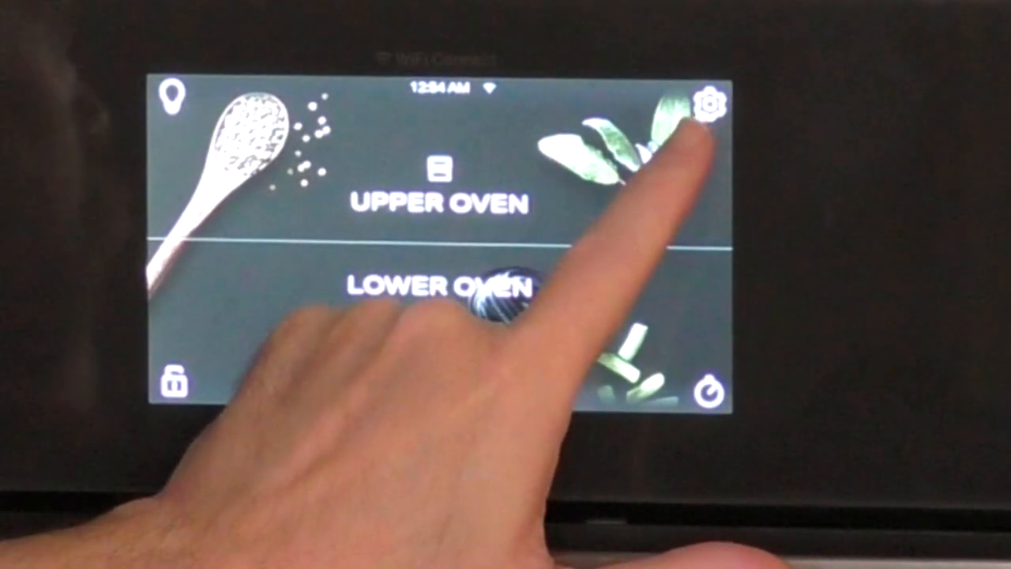
click(713, 101)
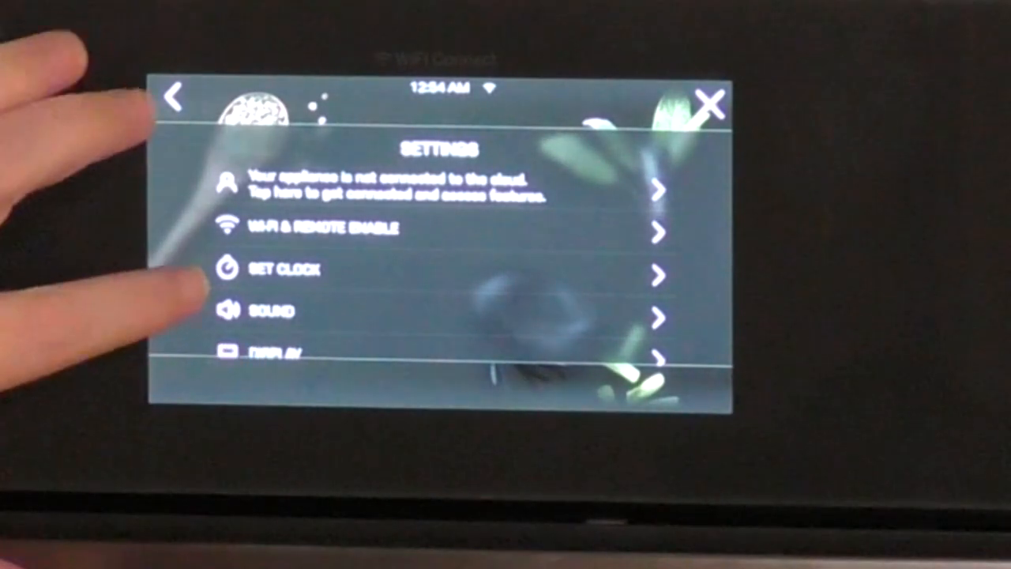
scroll(down, 3)
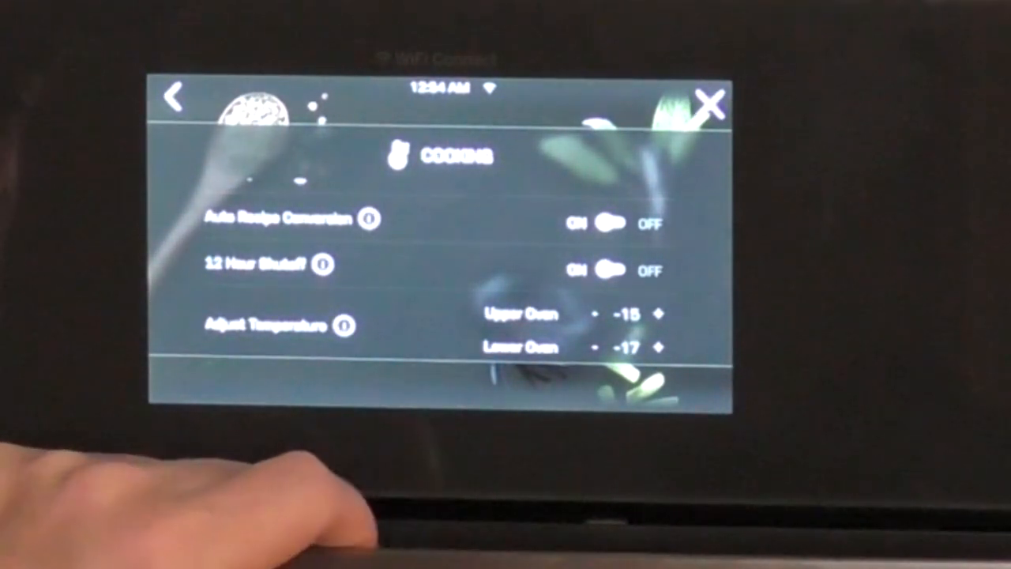
click(174, 98)
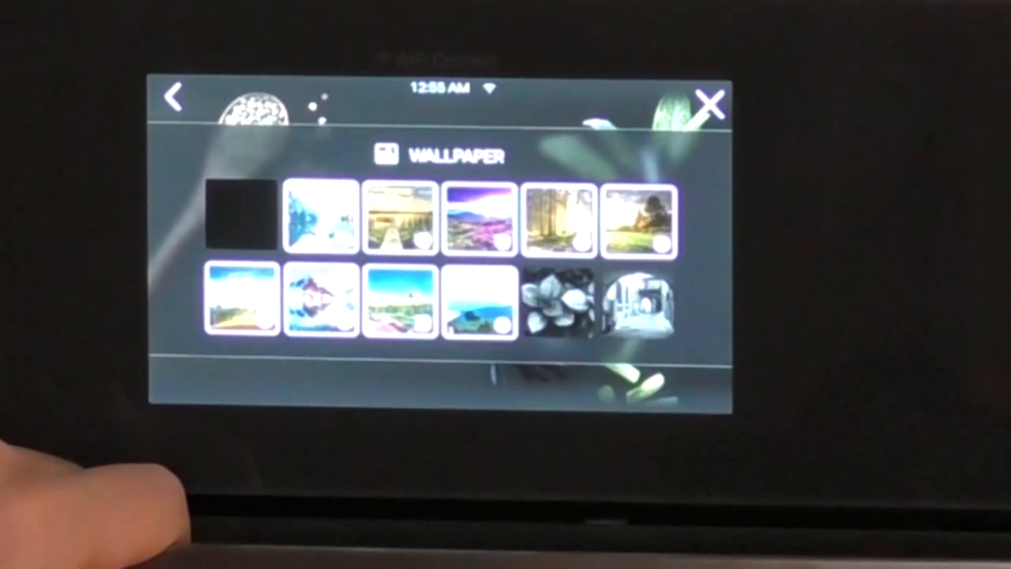
click(173, 100)
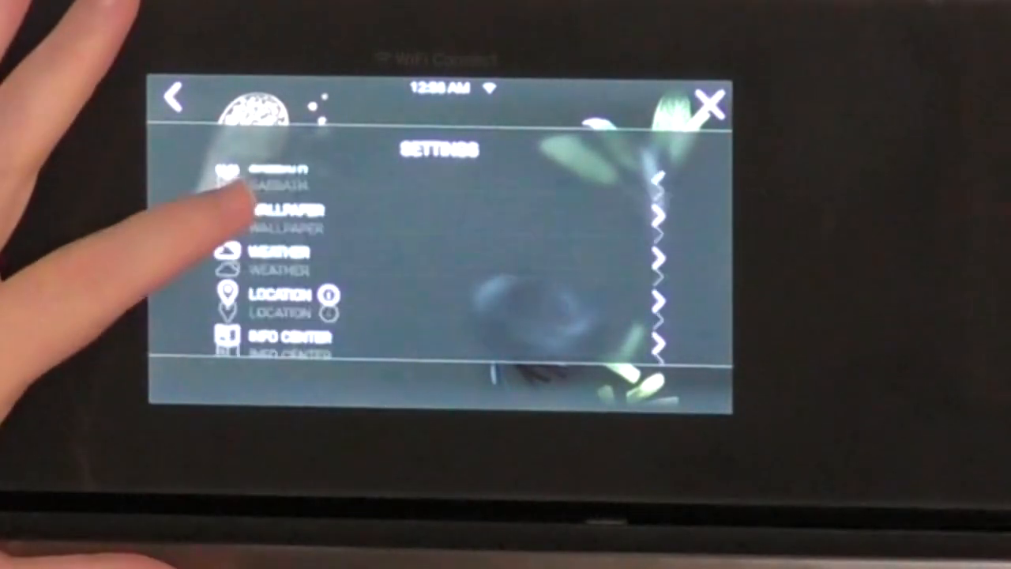
scroll(down, 3)
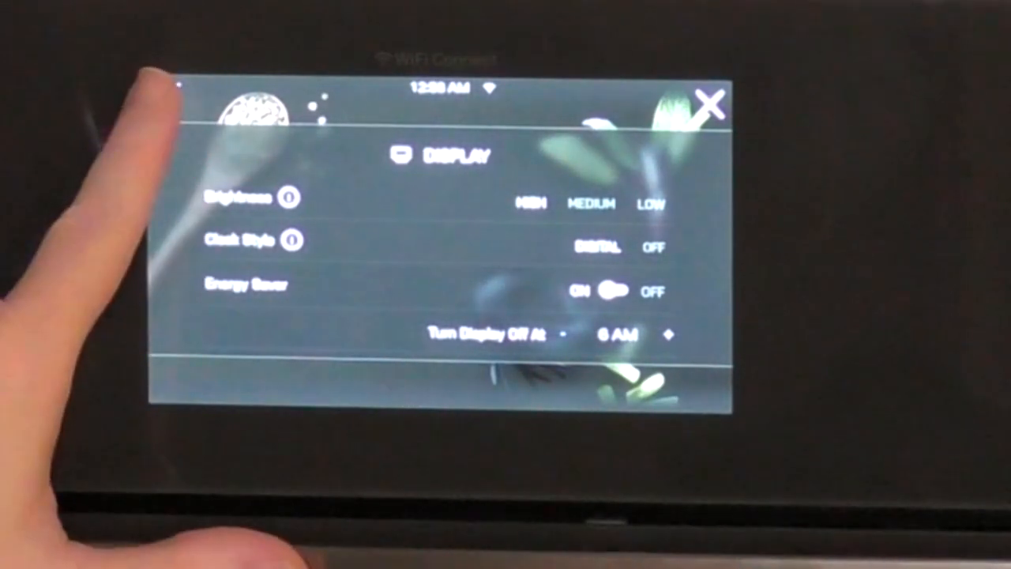
click(175, 94)
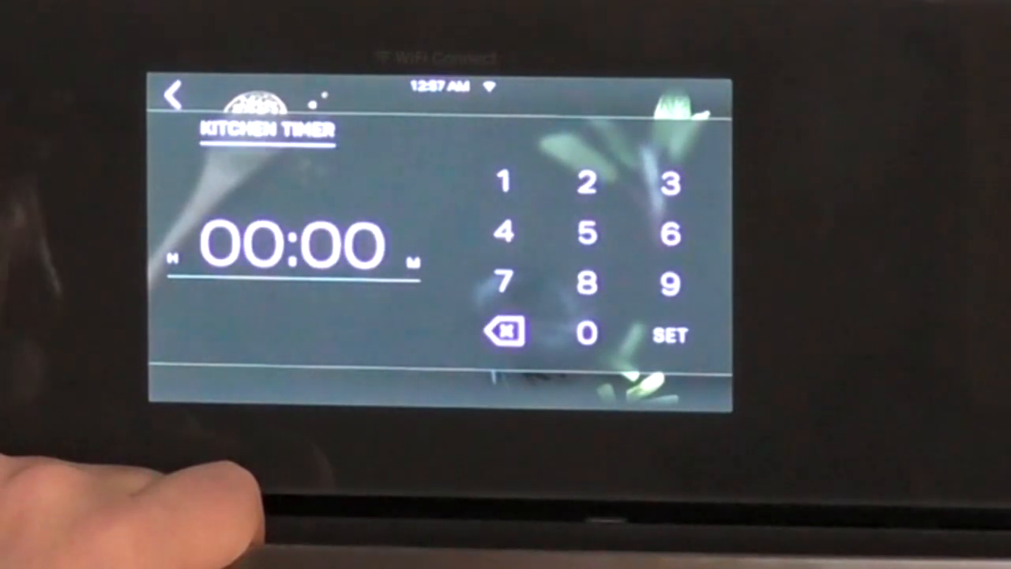
click(173, 93)
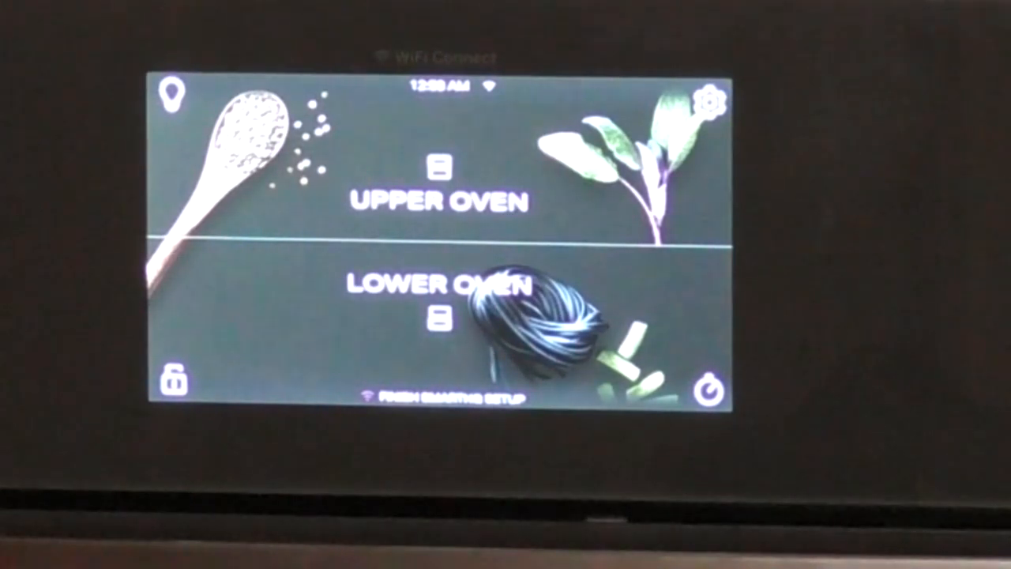
- Start the upper oven baking at 400°F, then choose Bake for the lower oven
click(438, 198)
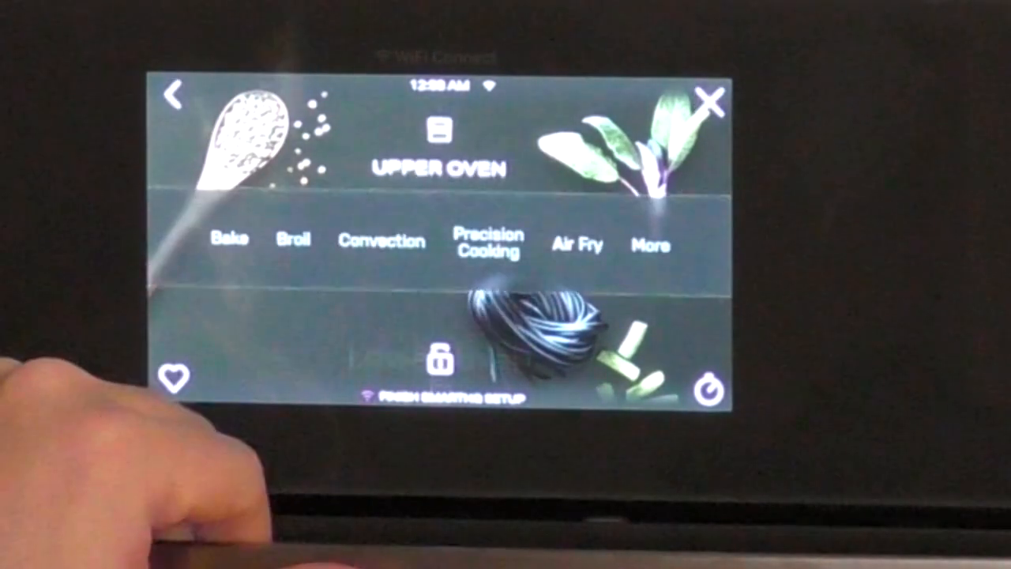
click(229, 239)
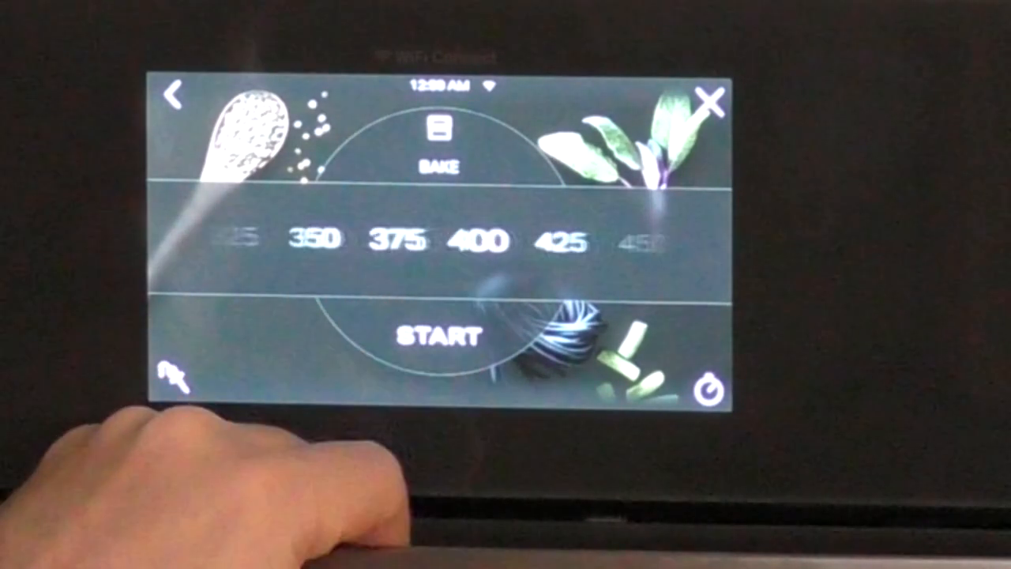
click(437, 335)
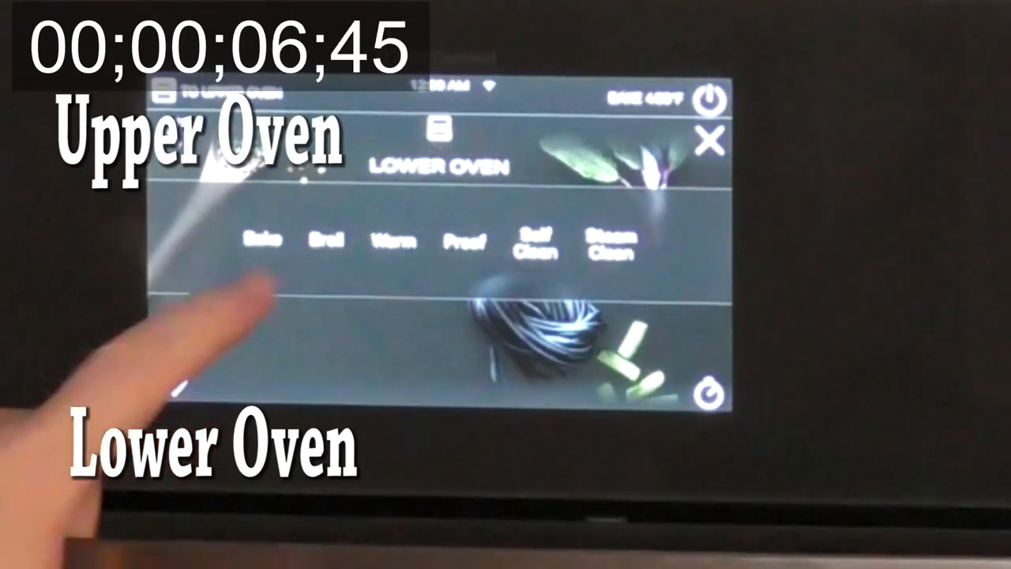
click(262, 240)
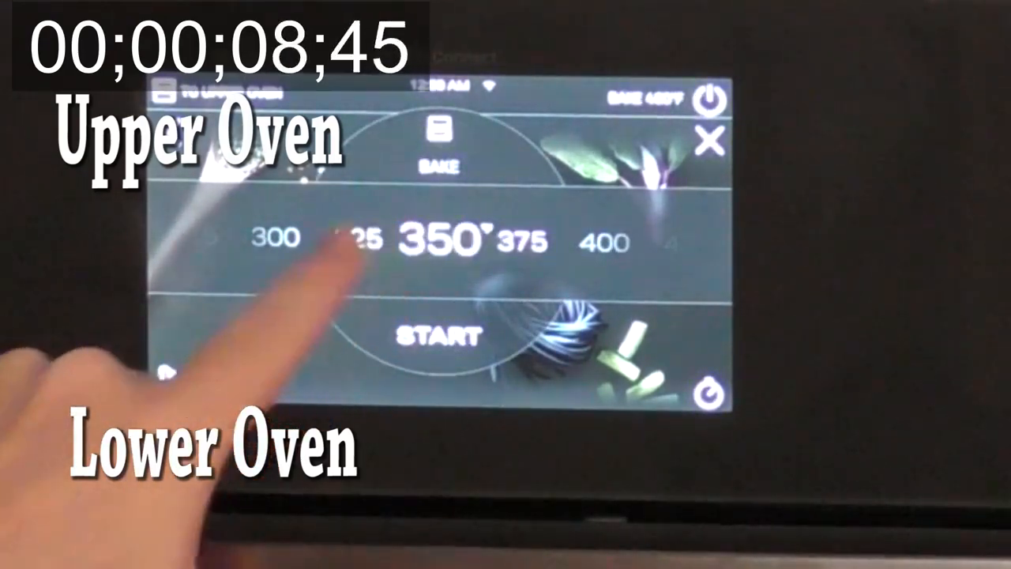